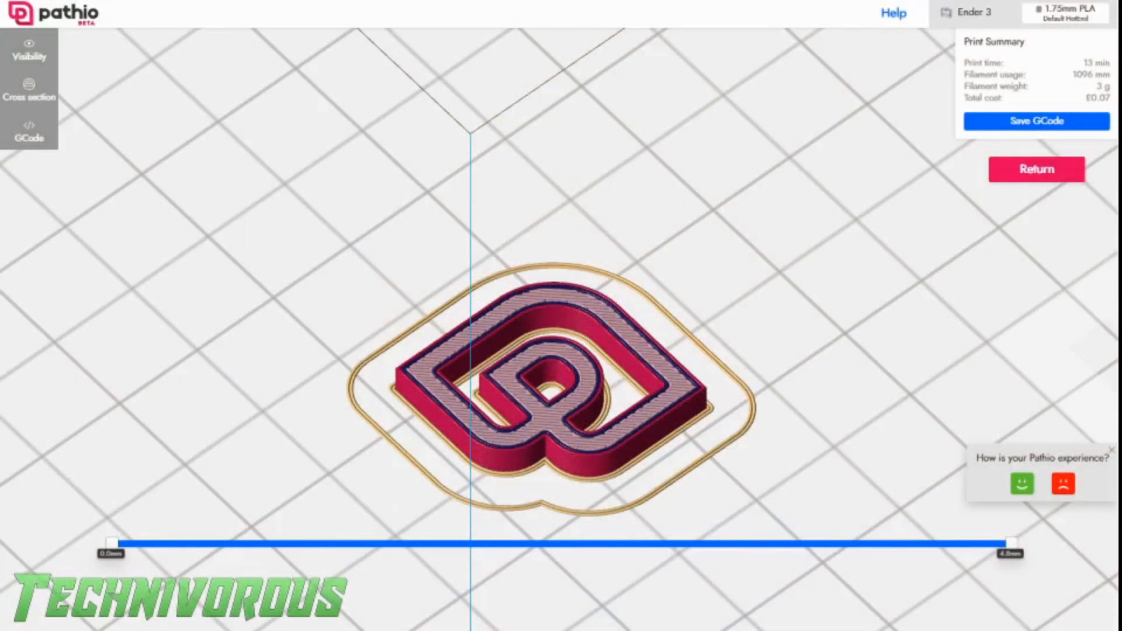
mouse_move(1036, 170)
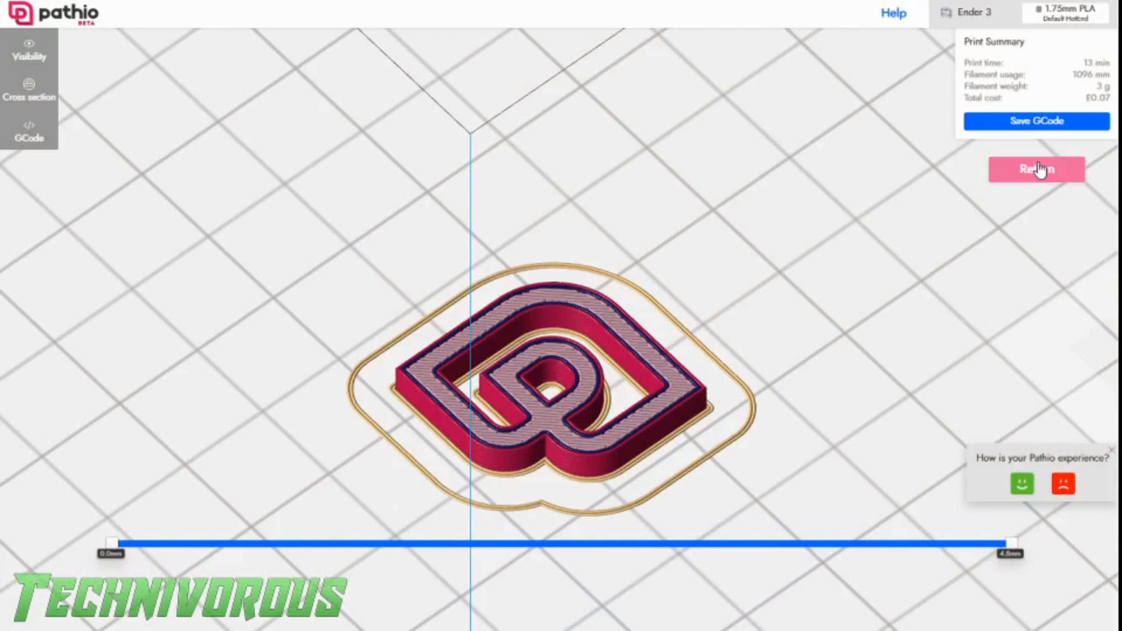
Return from the GCode toolpath preview to editing the logo model
click(1035, 170)
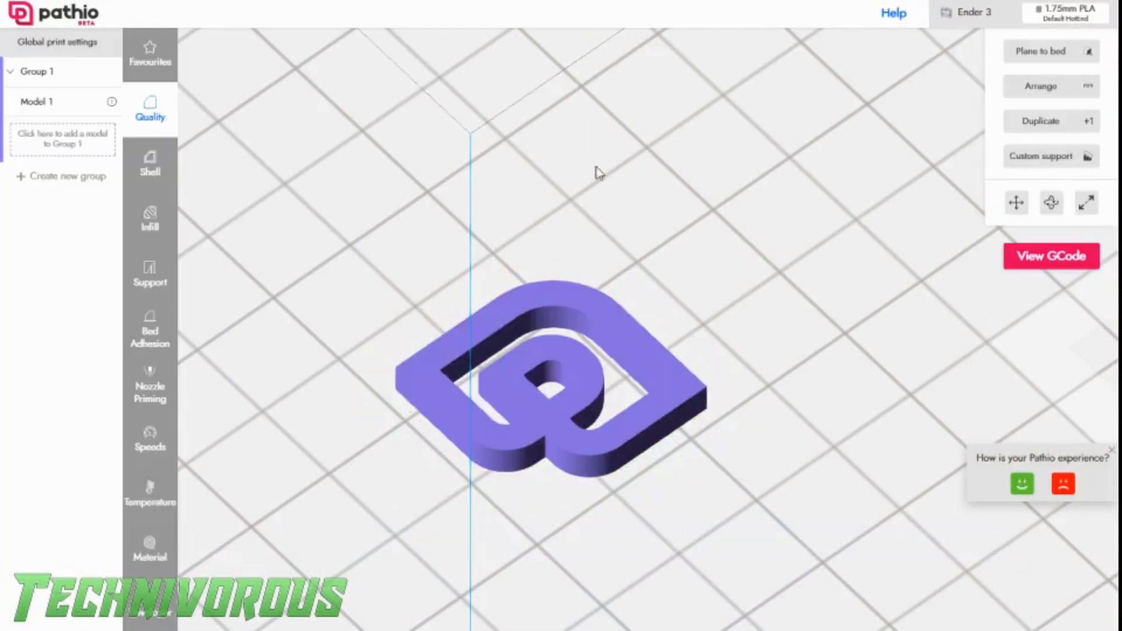
Set retraction speed to 70 mm/s in Quality settings, keeping 5 mm distance, and slice again
click(150, 111)
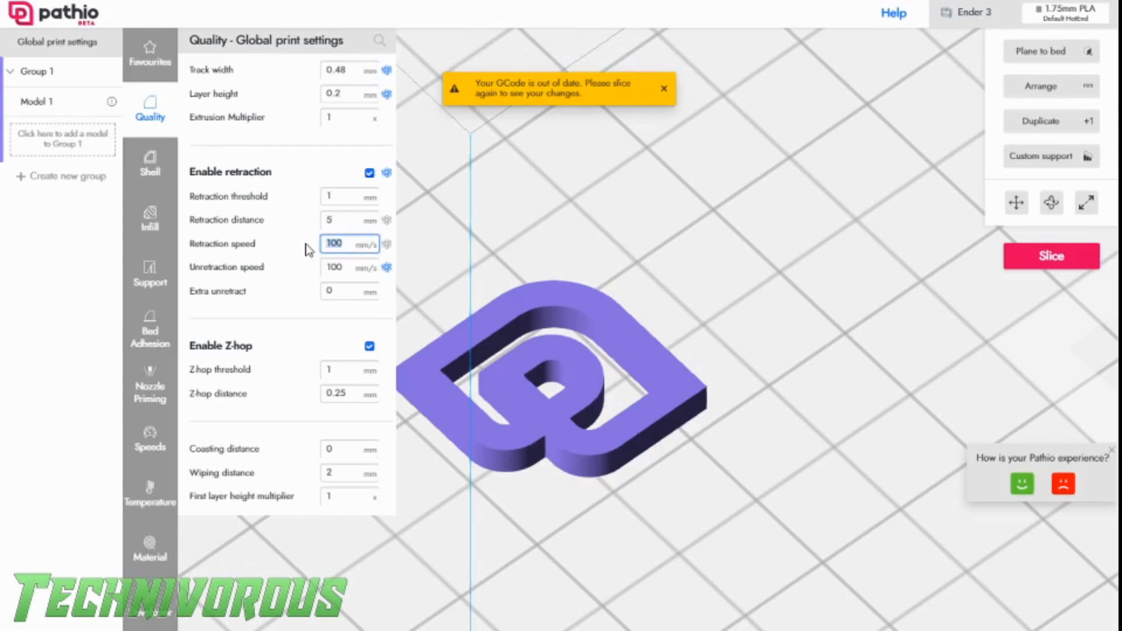
text(70)
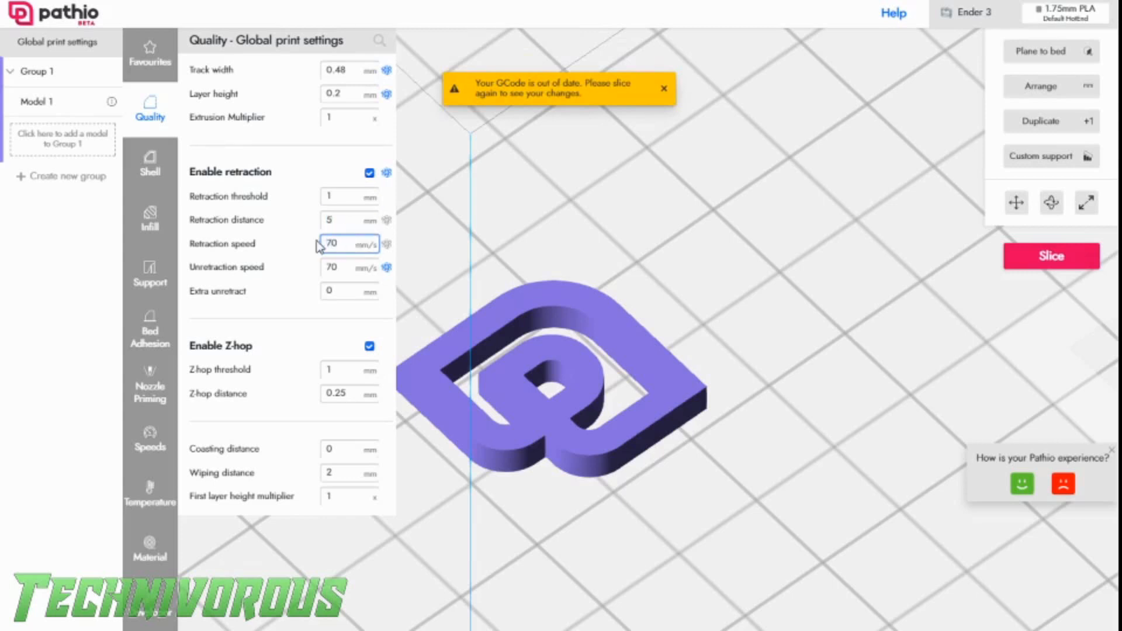
click(1051, 256)
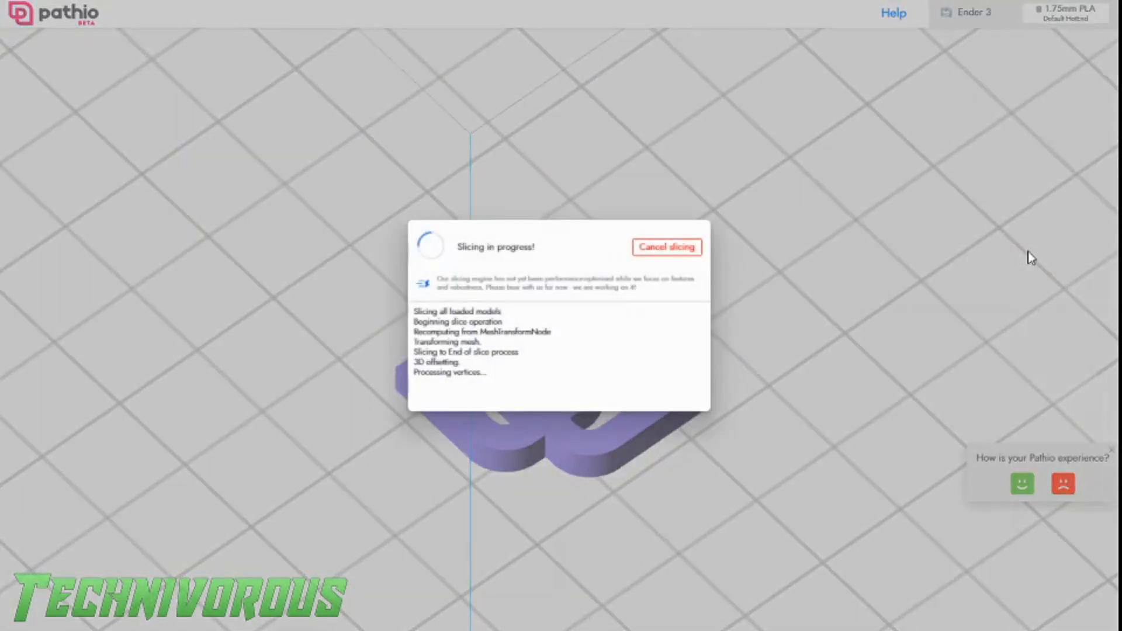